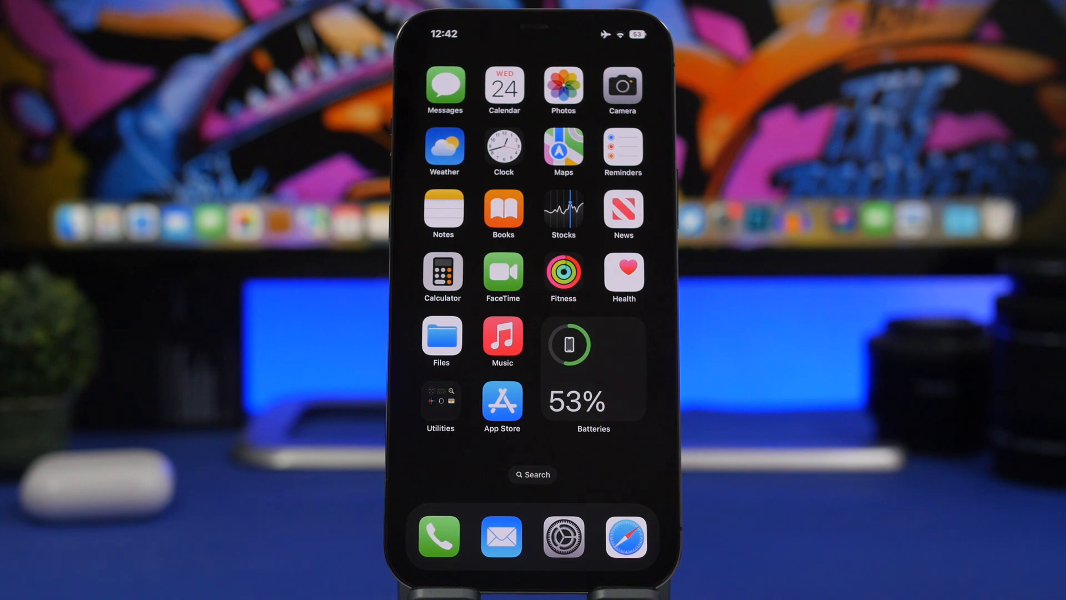
Step: Launch the Calendar app from the home screen, showing August–September 2022
left_click(503, 90)
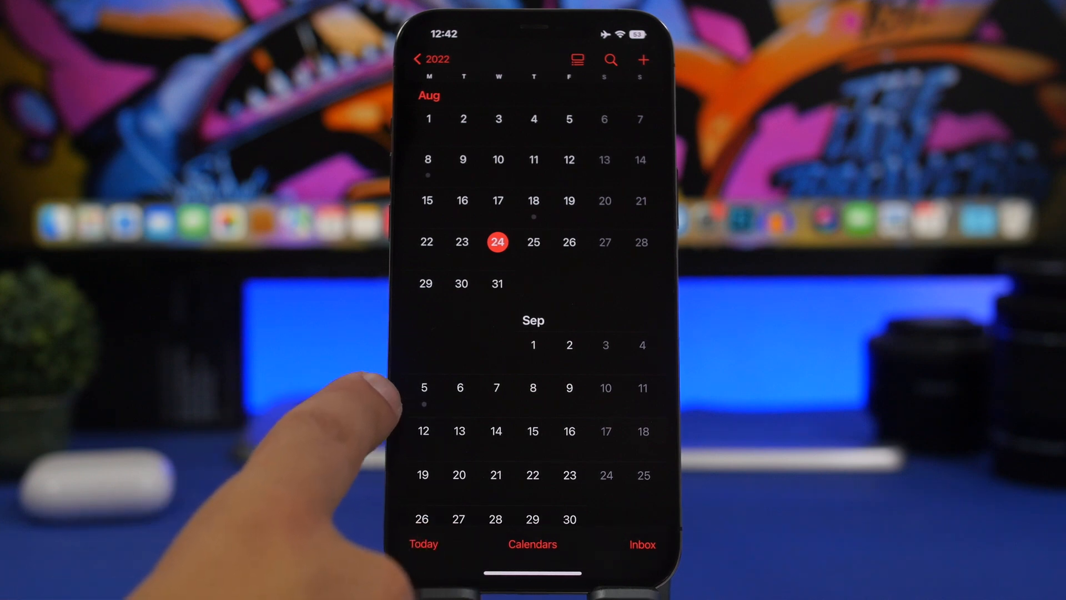
mouse_move(353, 422)
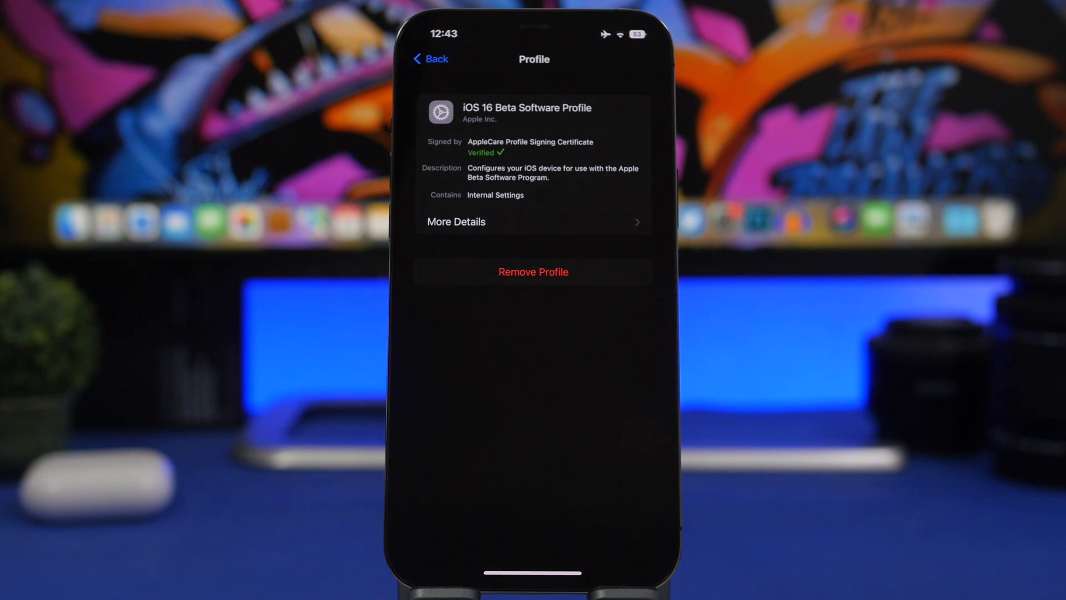
Step: Return from the iOS 16 Beta Software Profile to the VPN & Device Management list
left_click(431, 59)
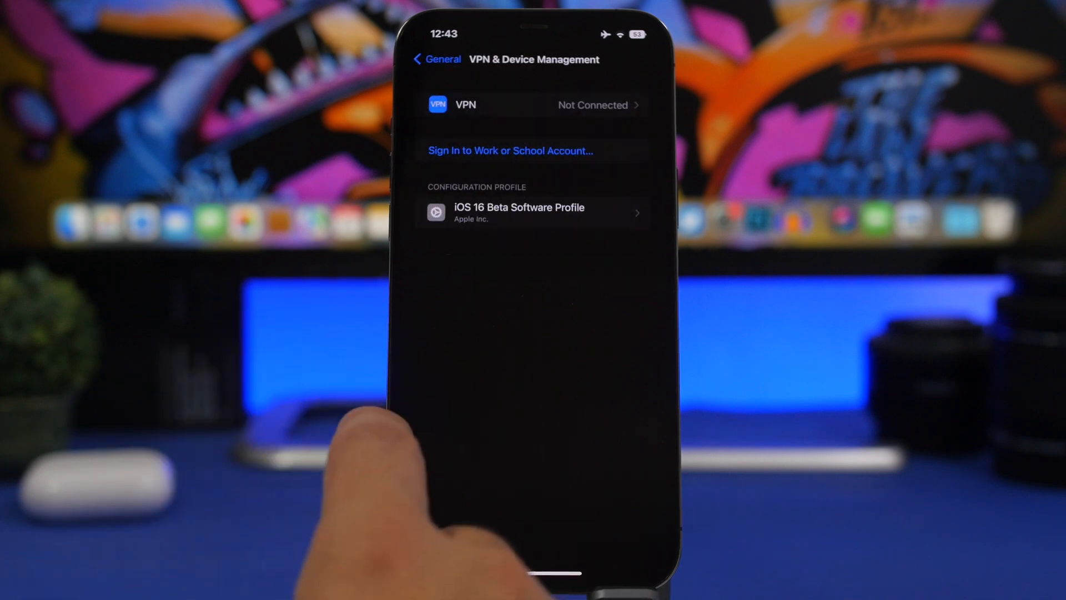